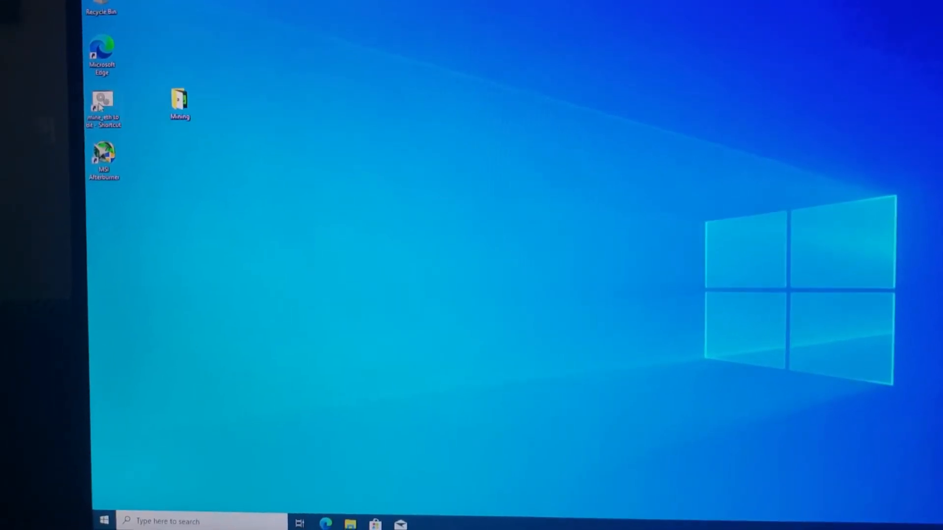
Step: Launch GMiner from the mine_eth shortcut and let Ethash mining start on GPU0
double_click(102, 101)
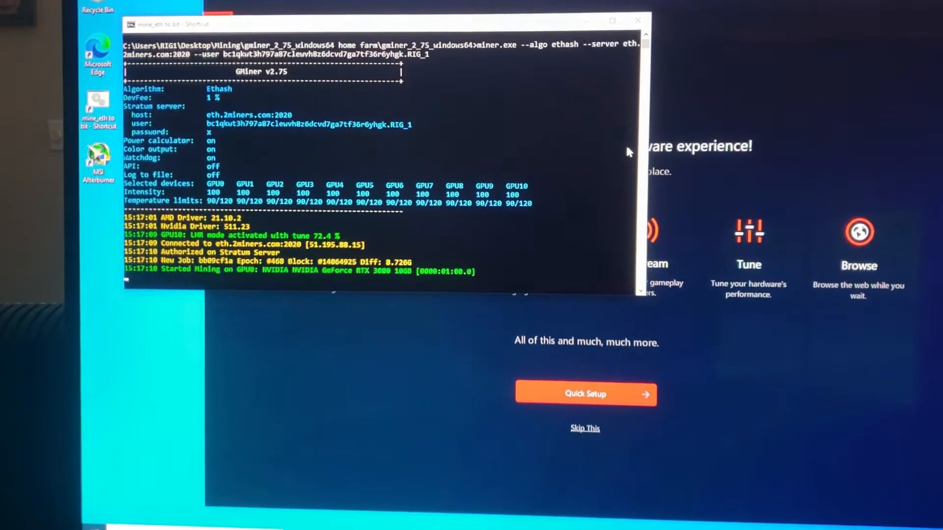
scroll("down", 3)
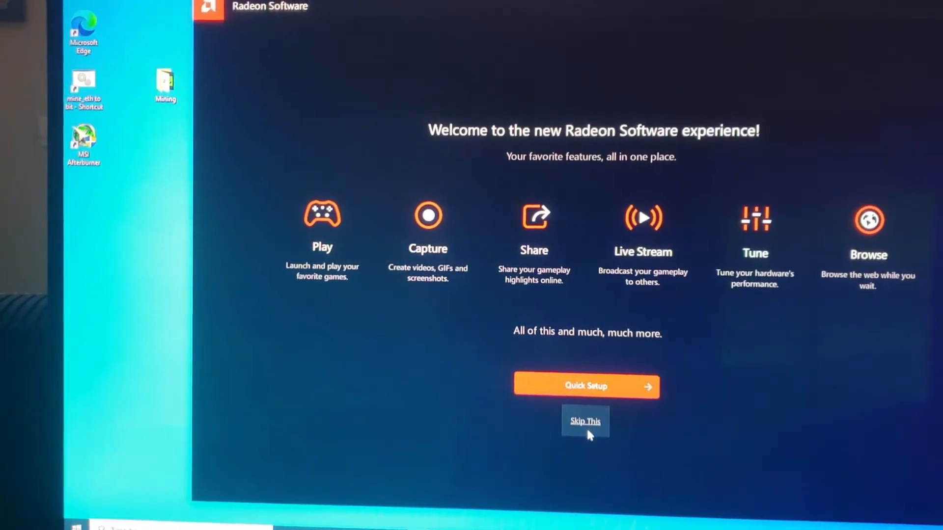
Step: Skip the Radeon Software welcome screen and bring up Windows System information
left_click(585, 422)
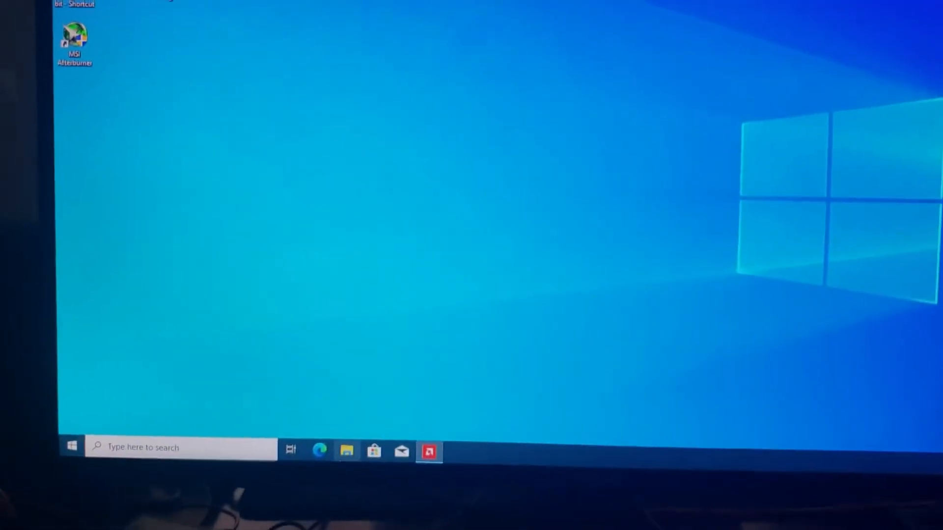
left_click(346, 451)
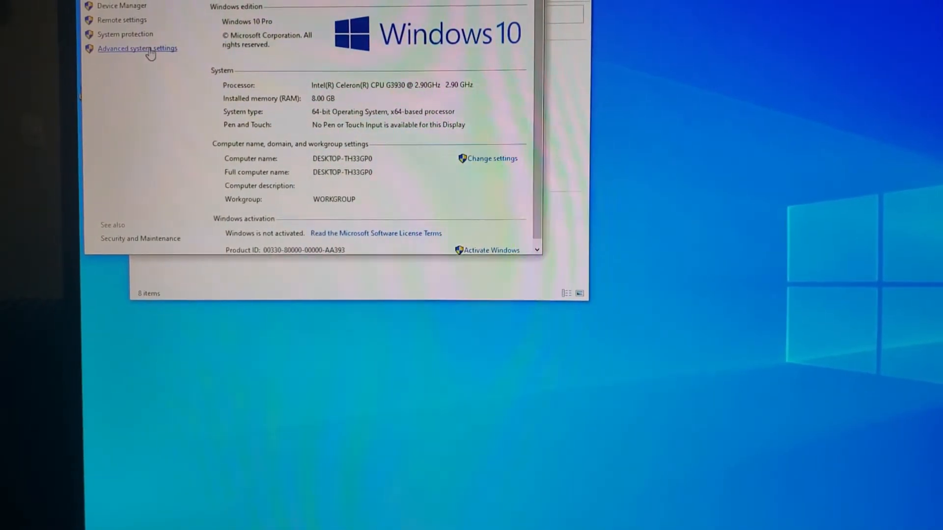
Step: Reach Virtual Memory through Advanced system settings and Performance Options' Advanced tab
left_click(138, 48)
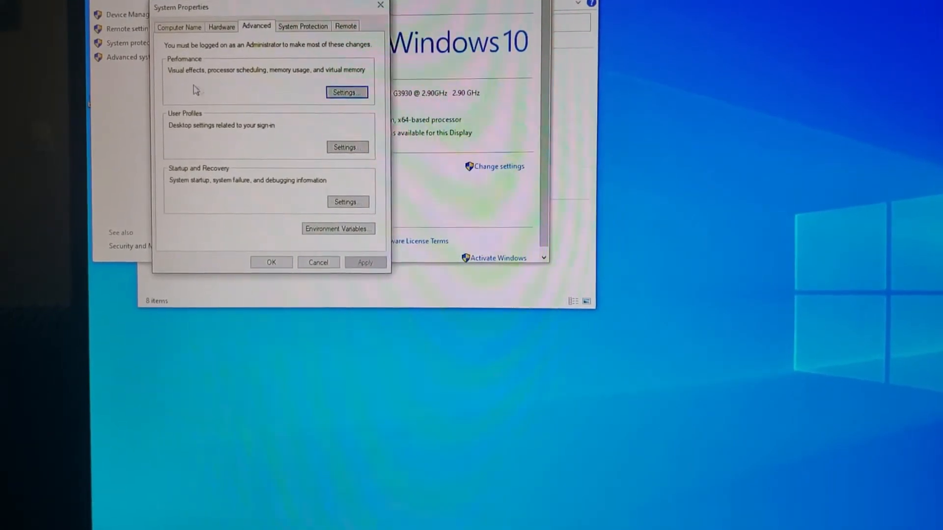
left_click(347, 92)
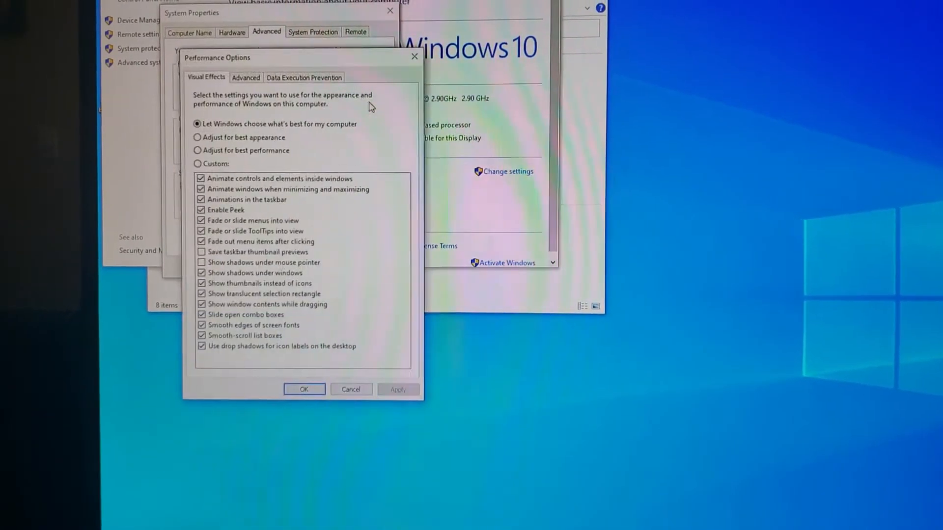
left_click(241, 70)
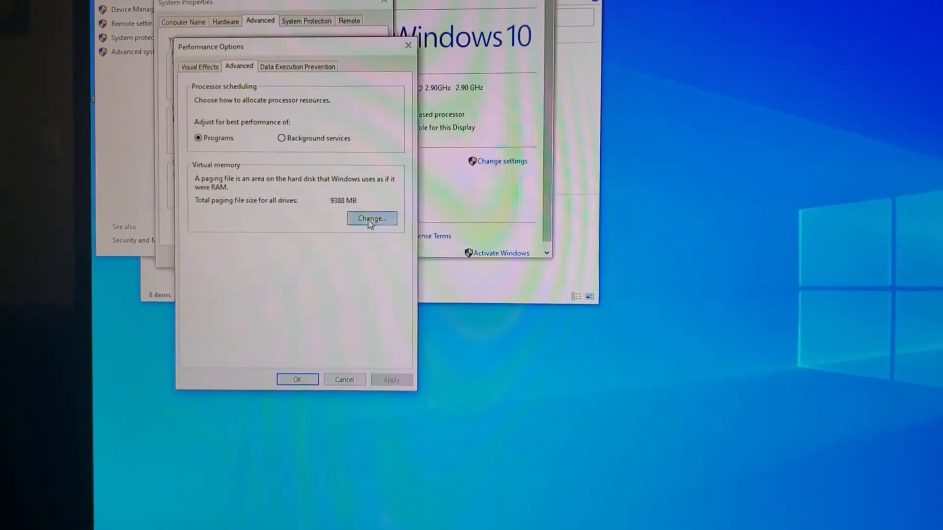
left_click(372, 219)
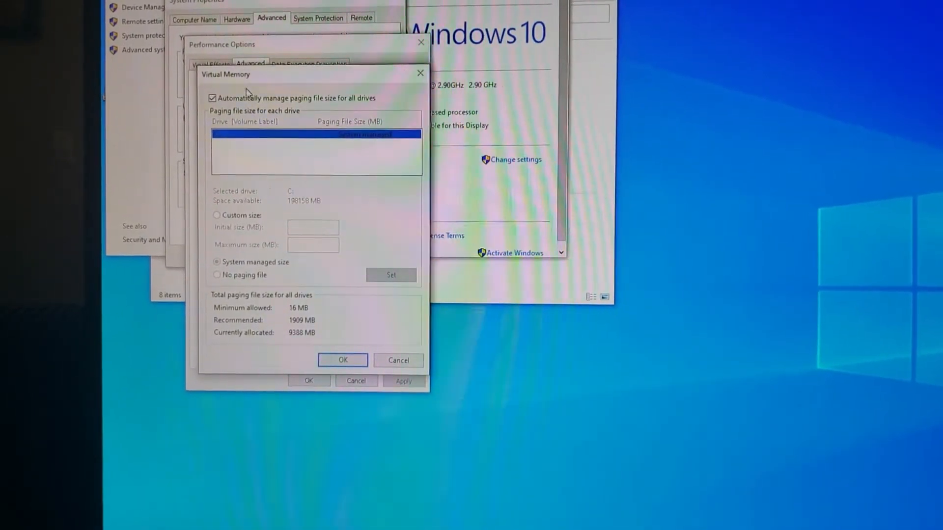
Step: Set a custom 64000 MB paging file on C: and acknowledge the restart notice
left_click(212, 97)
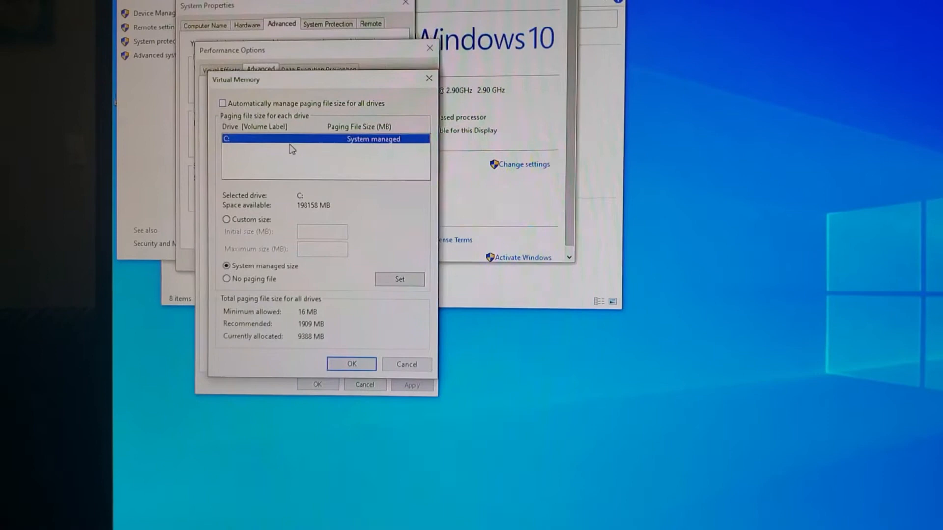
left_click(226, 220)
type("6")
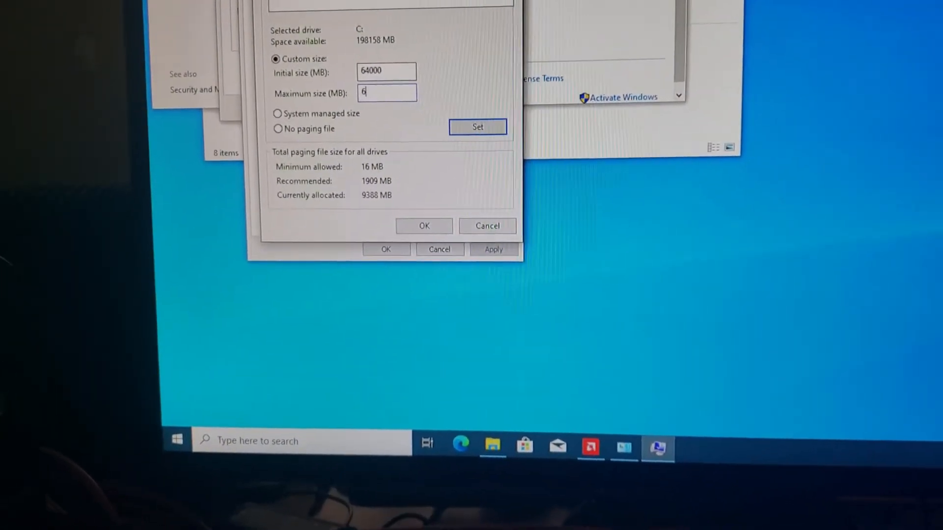
type("4000")
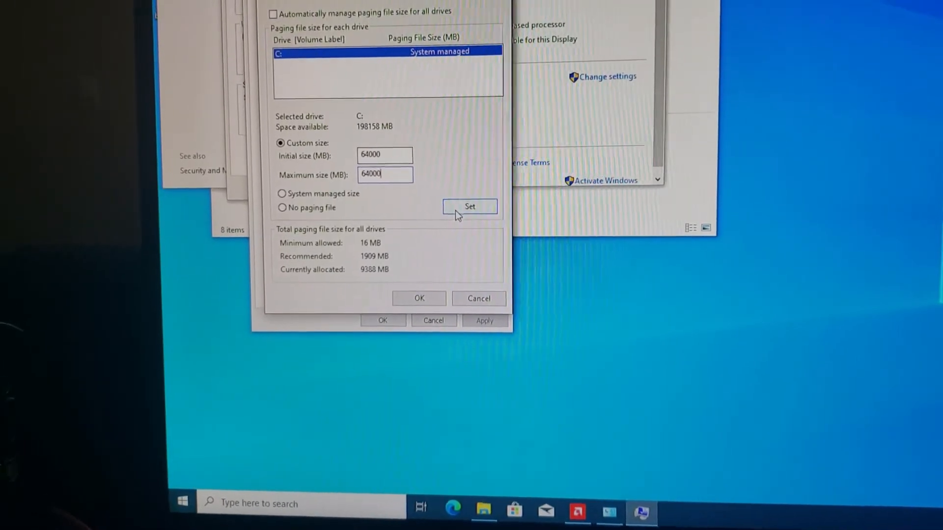
left_click(469, 207)
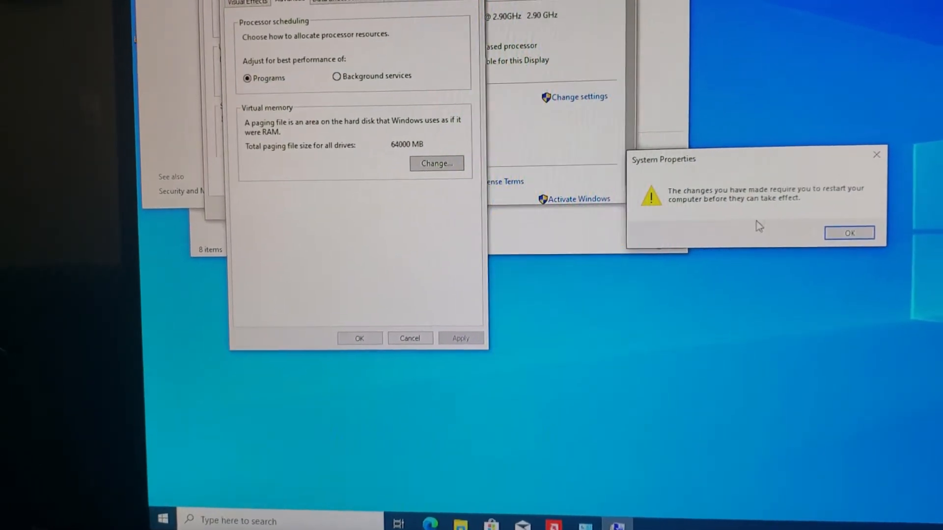
left_click(849, 232)
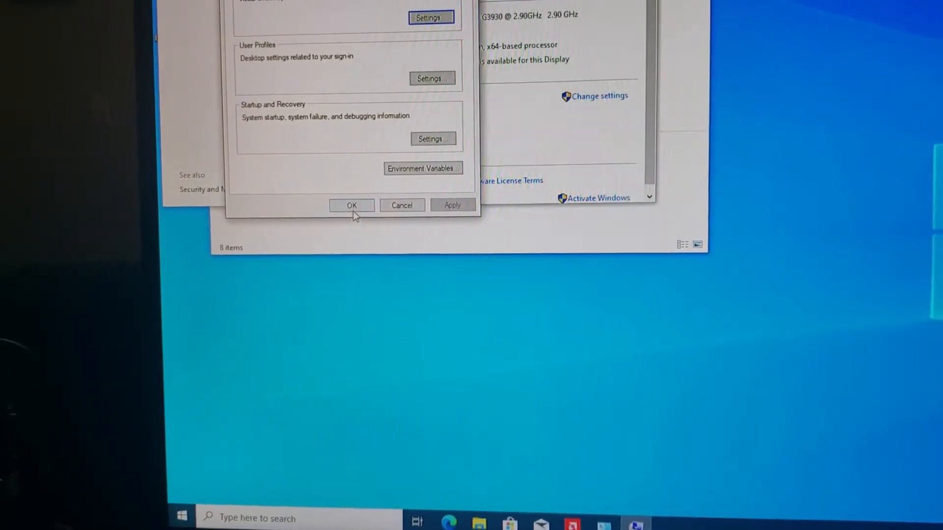
Step: Close System Properties and show This PC with Local Disk (C:) in File Explorer
left_click(351, 205)
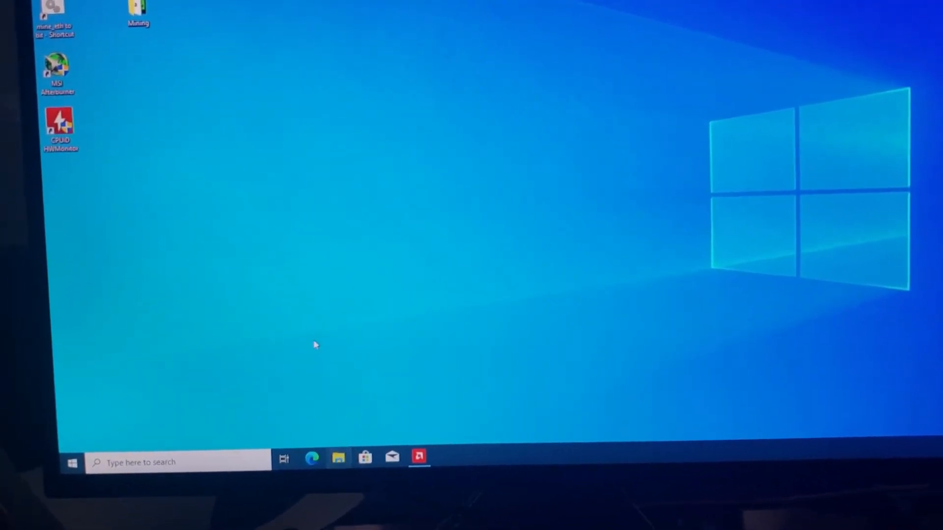
left_click(337, 459)
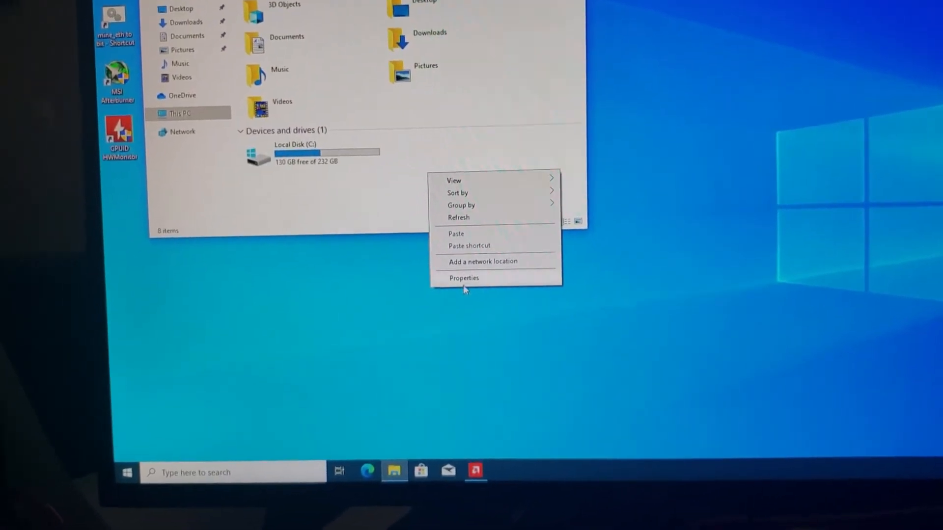
Step: Verify the 64000 MB total paging file in Performance Options, then close it
left_click(463, 278)
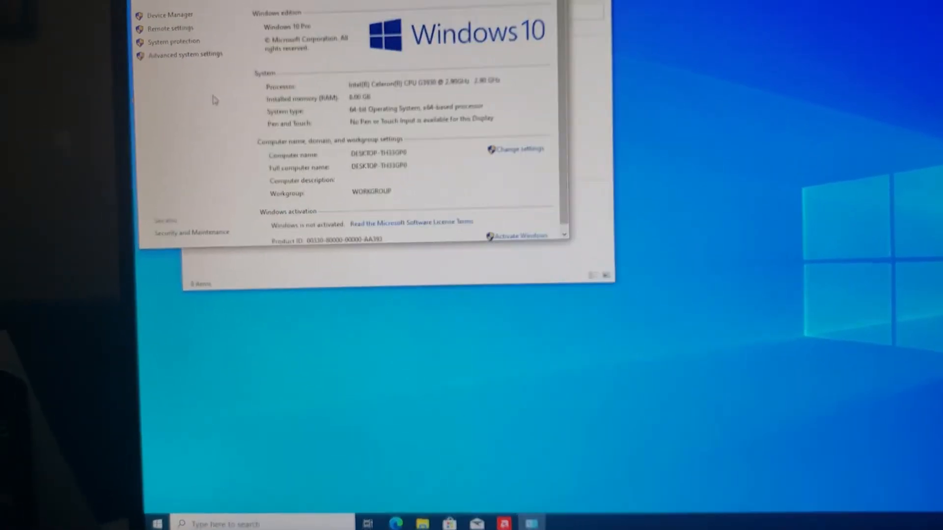
left_click(185, 54)
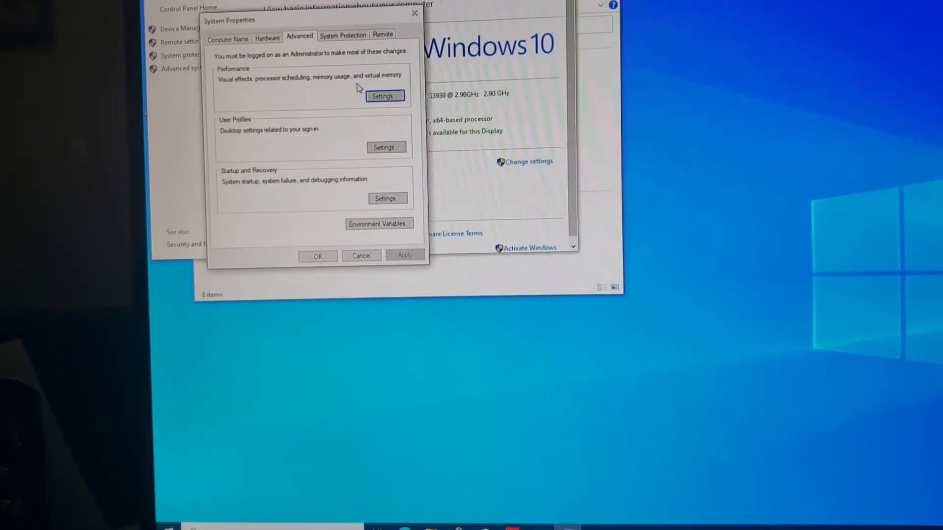
left_click(384, 96)
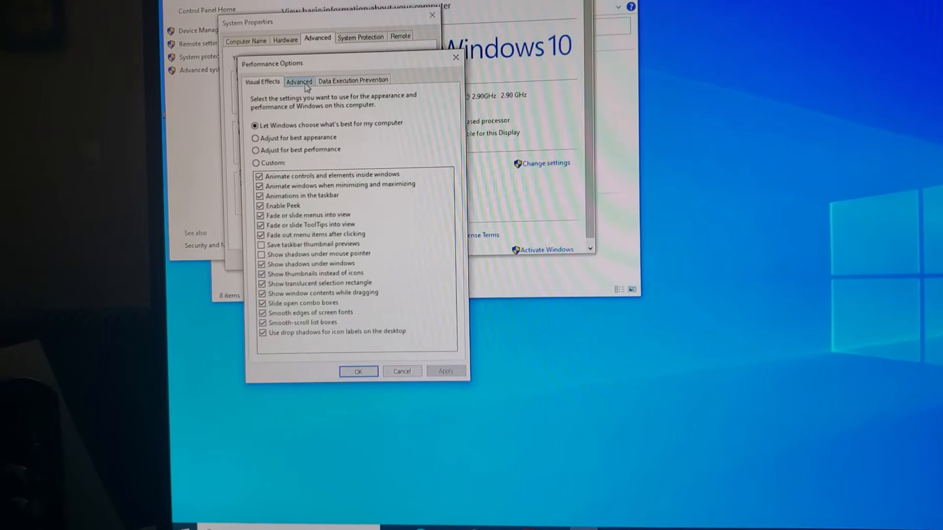
left_click(298, 81)
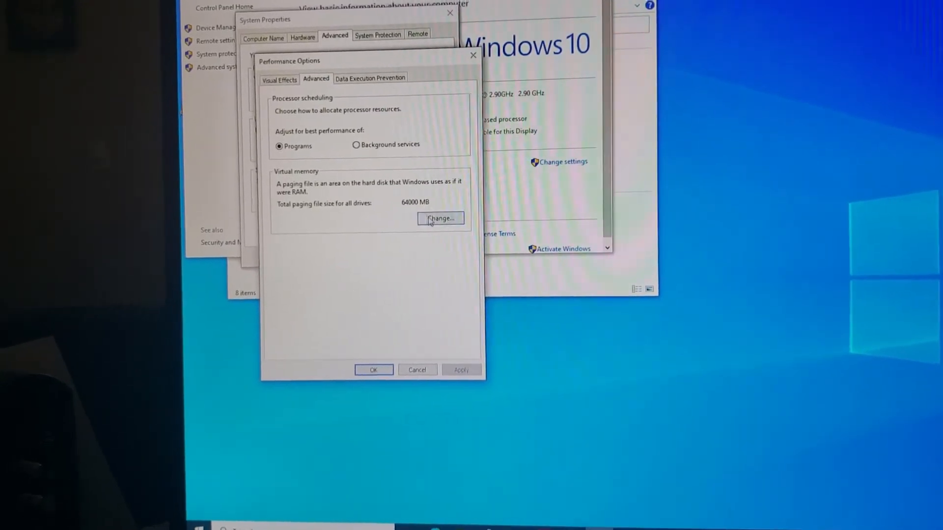
left_click(441, 218)
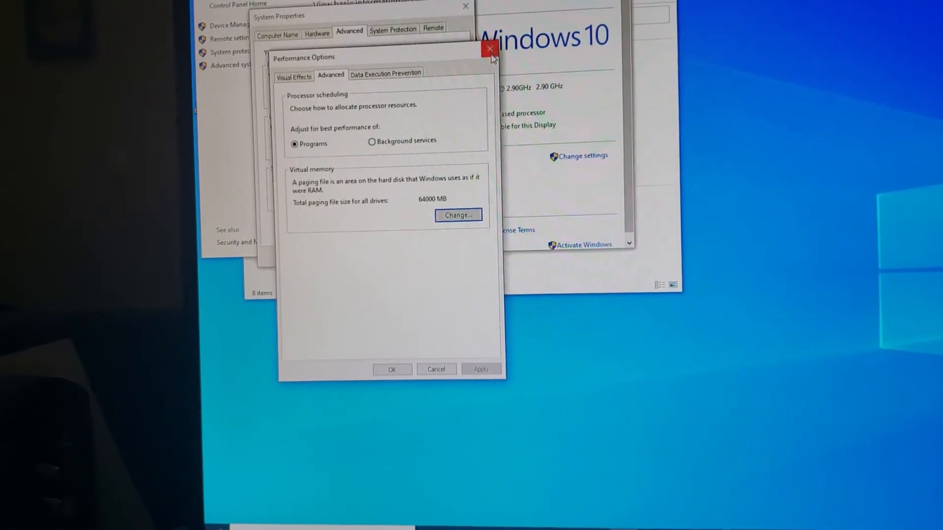
left_click(486, 52)
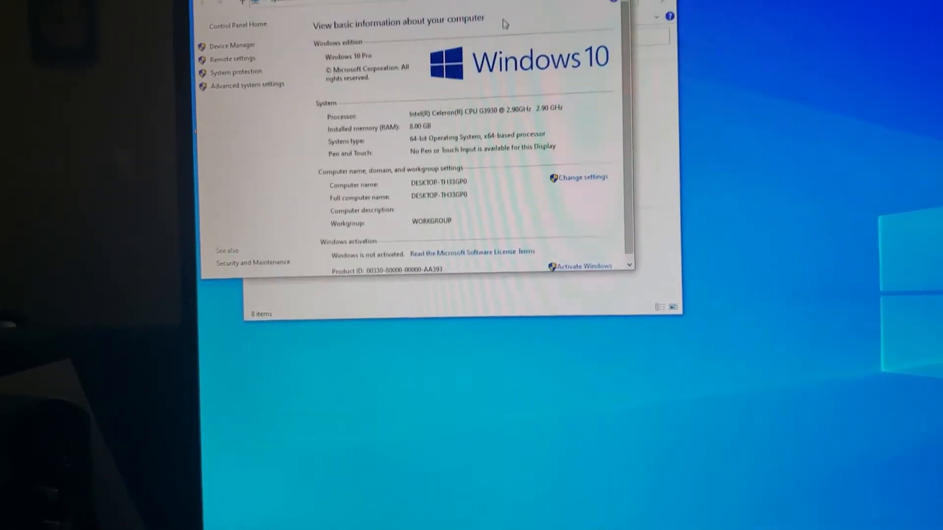